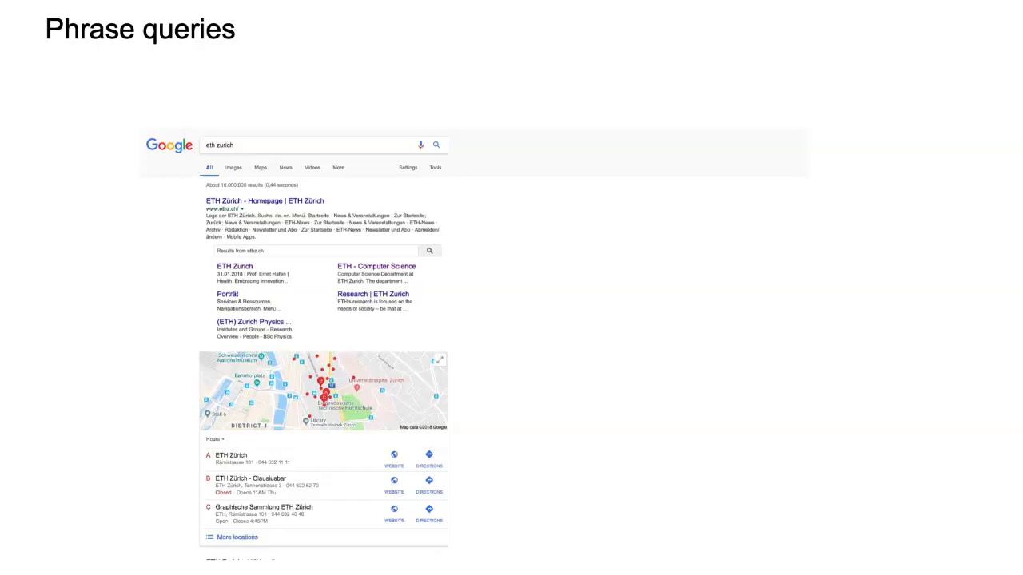
Search for 'eth zurich' as the phrase query example, then advance to the Poll slide
{"action": "type", "text": "\"eth zurich\""}
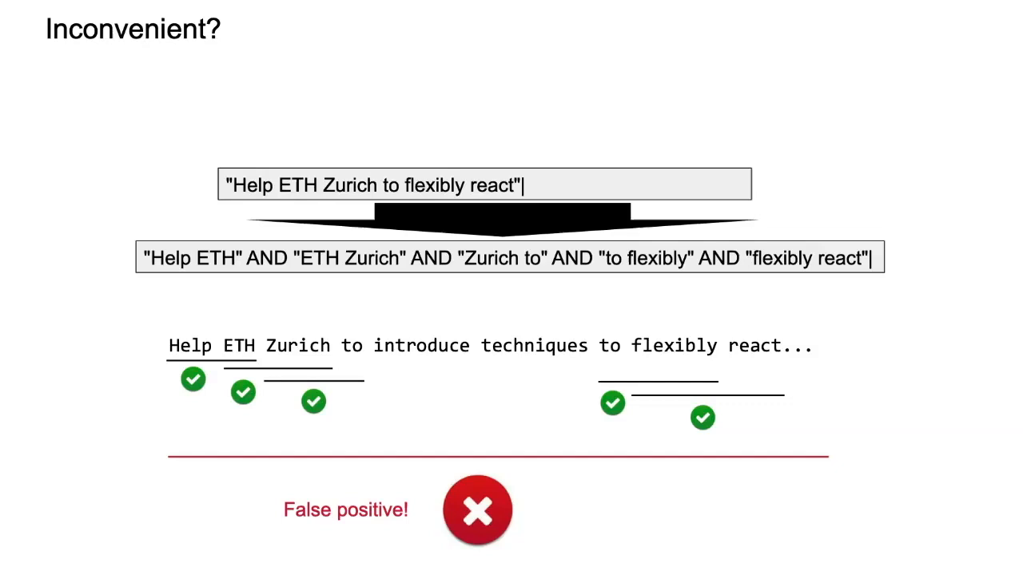
{"action": "key", "text": "Right"}
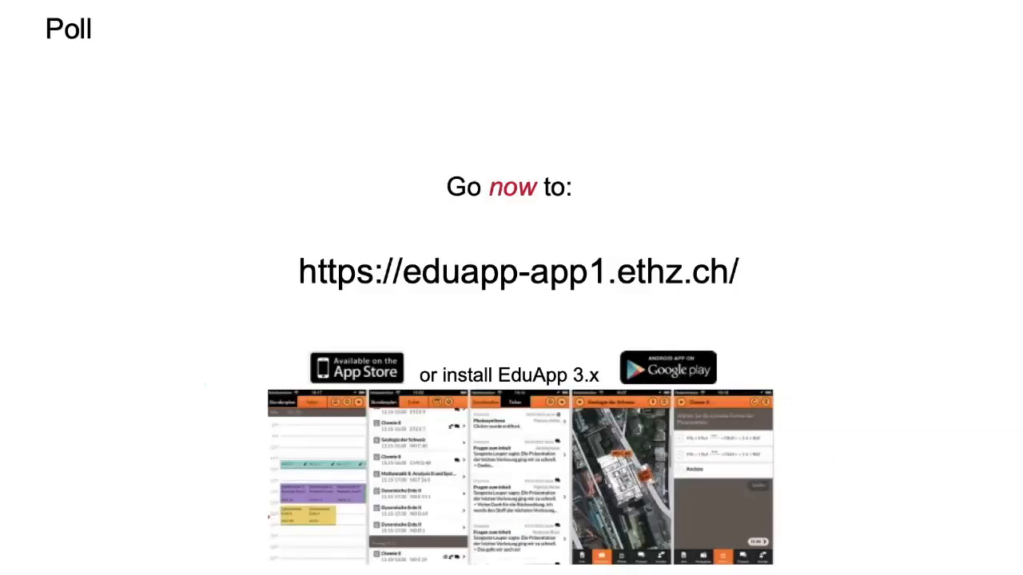
Advance to the Poll slide pointing the audience to the EduApp website
{"action": "key", "text": "Right"}
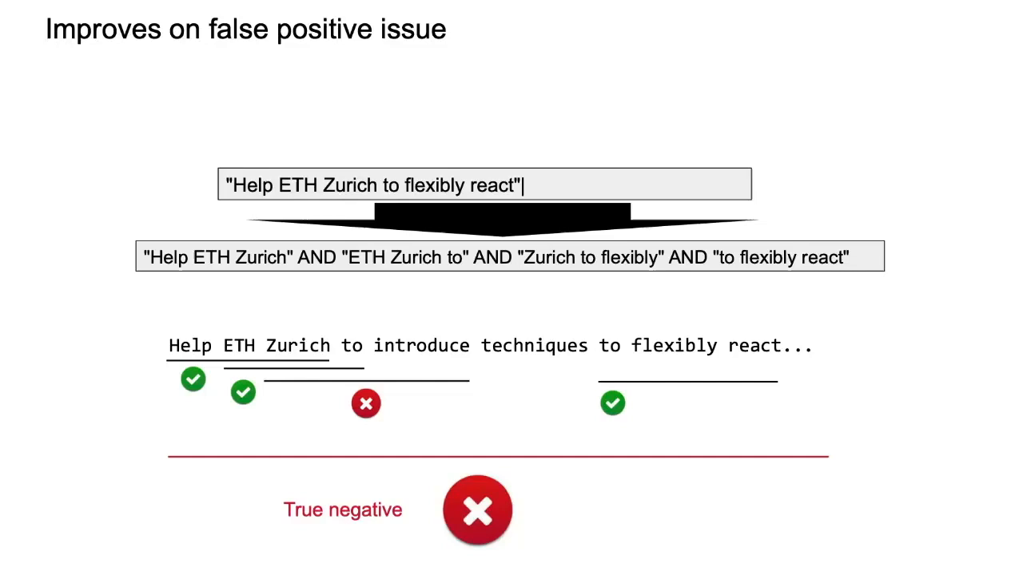
Advance to the 'Positional index' slide matching ETH and Zurich postings
{"action": "key", "text": "Right"}
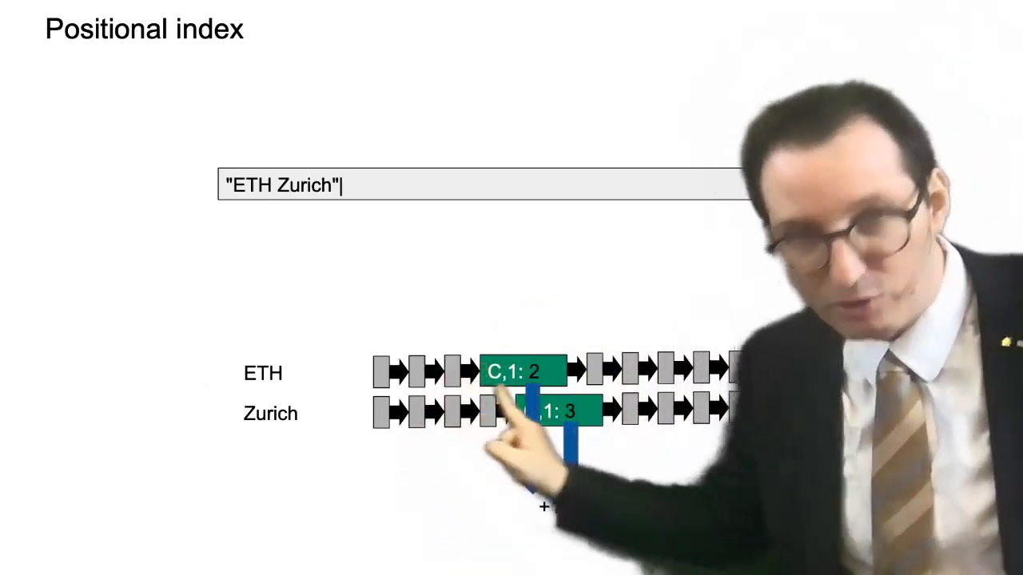
Leave the positional index slide for the 'Improves on false positive issue' slide
{"action": "key", "text": "Right"}
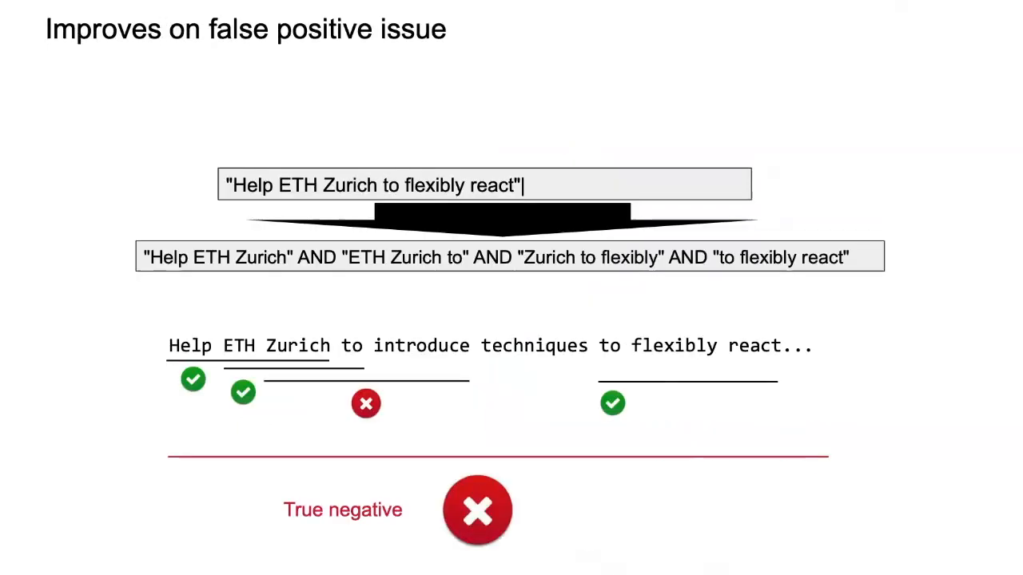